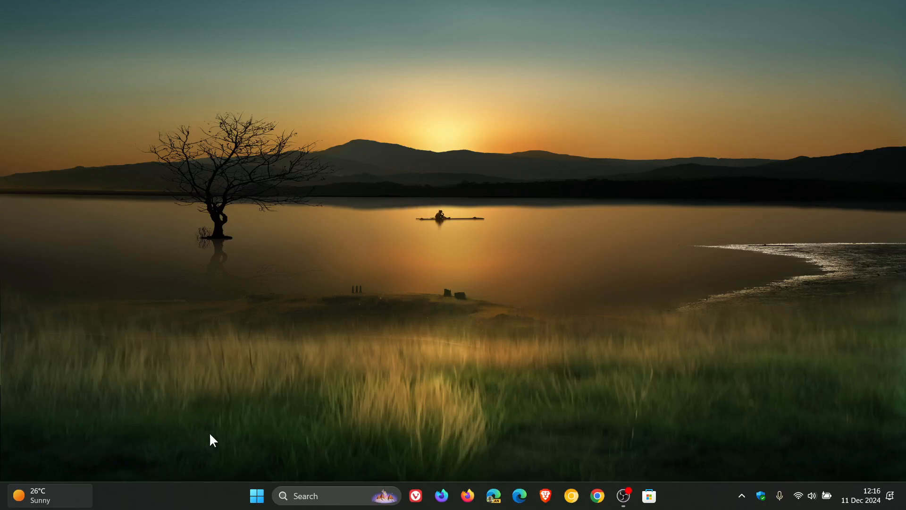
Open Settings from Start and go to Windows Update, which reports the PC is up to date
left_click(256, 496)
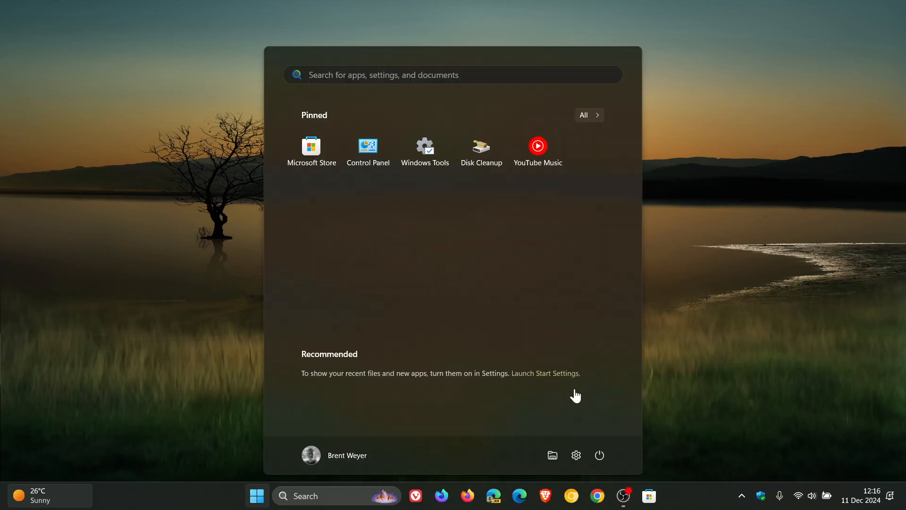
left_click(545, 373)
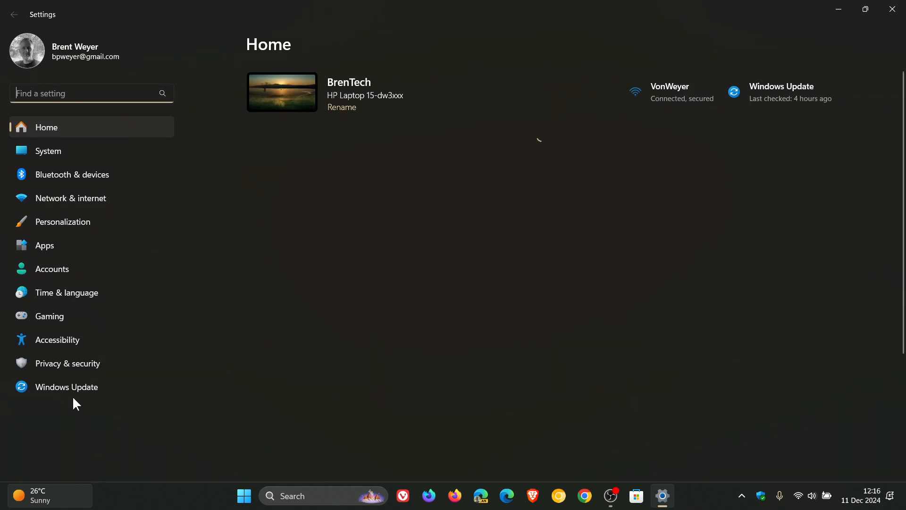
left_click(66, 387)
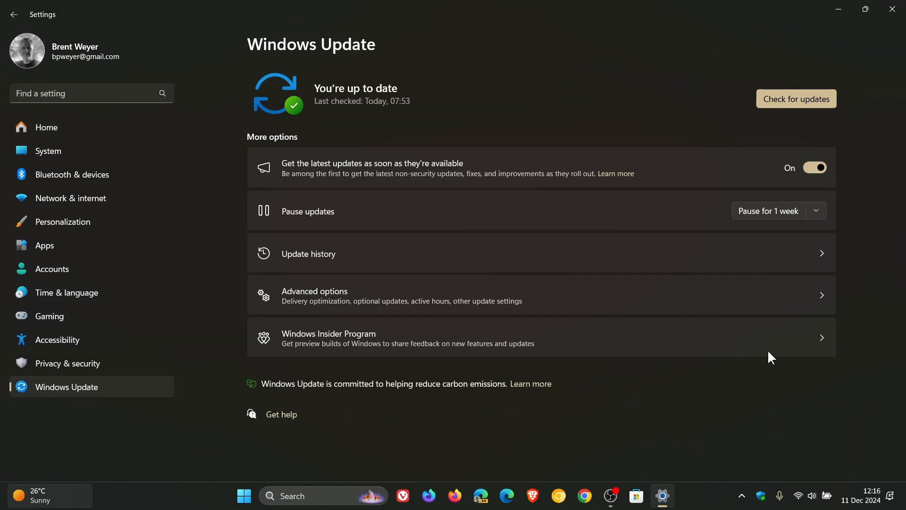
mouse_move(674, 66)
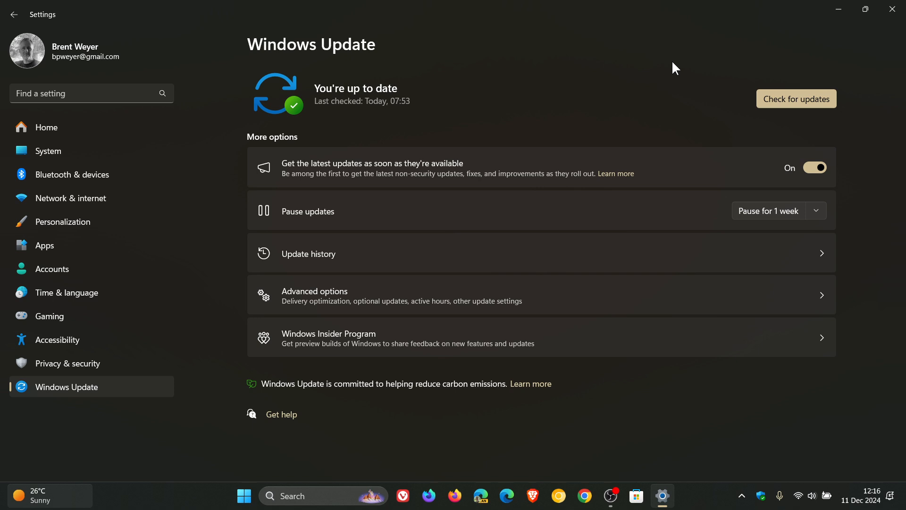
mouse_move(602, 79)
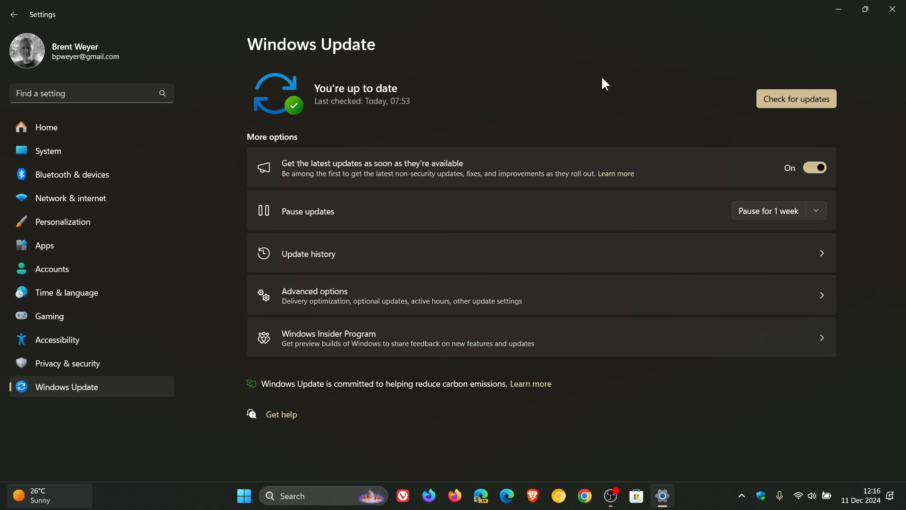
View Update history, listing KB5048667 installed on 11 Dec 2024 among 49 quality updates
left_click(308, 253)
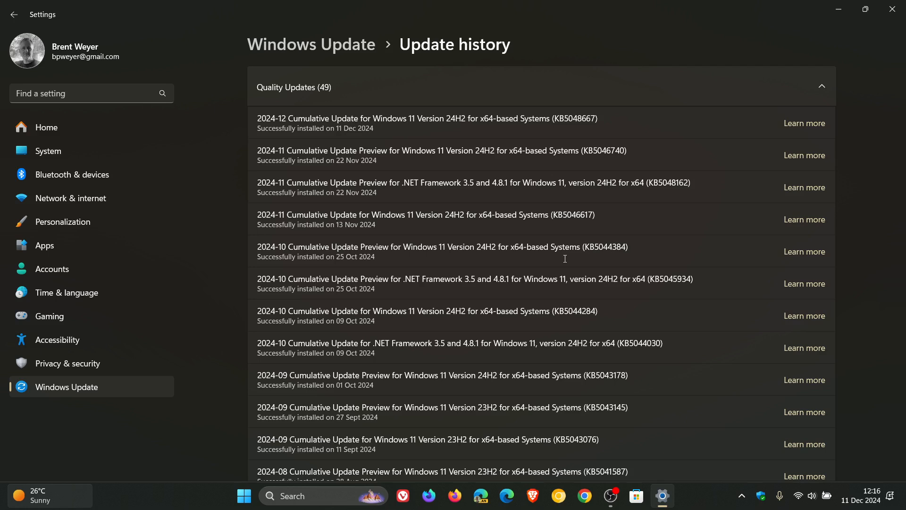
mouse_move(540, 117)
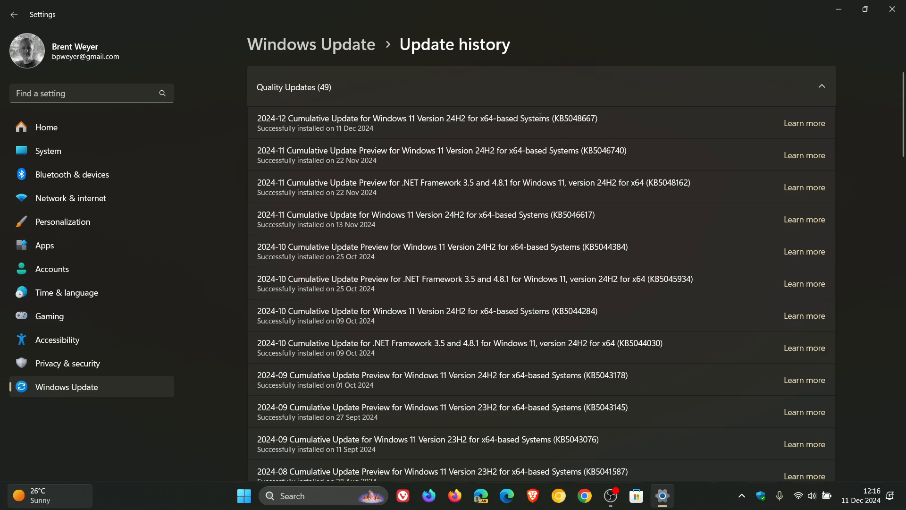
mouse_move(626, 124)
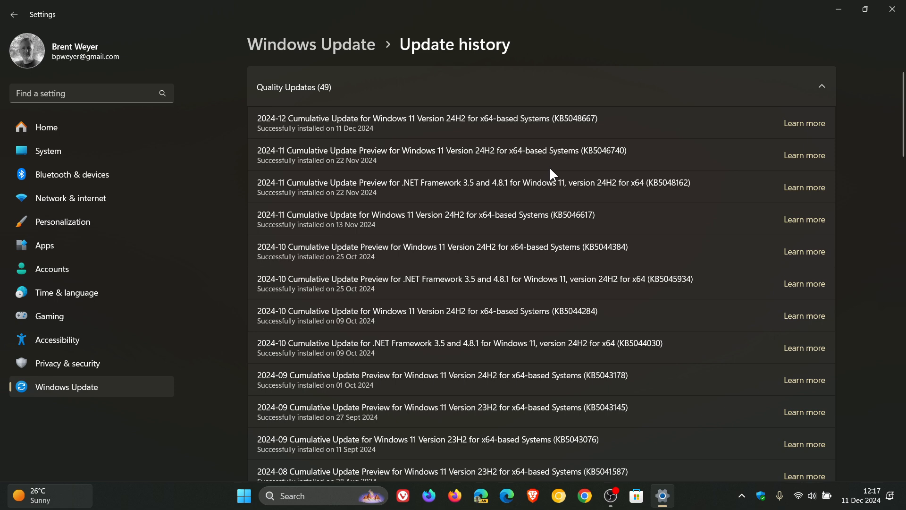
mouse_move(553, 153)
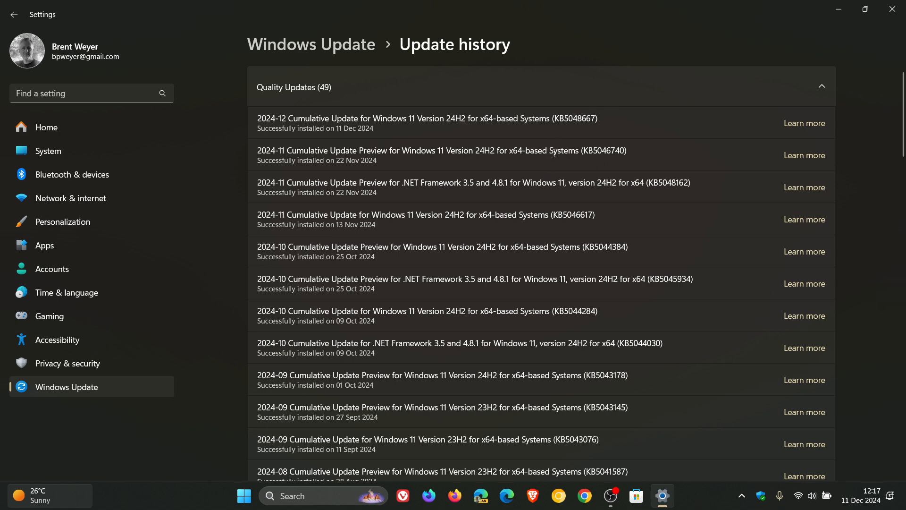
mouse_move(652, 150)
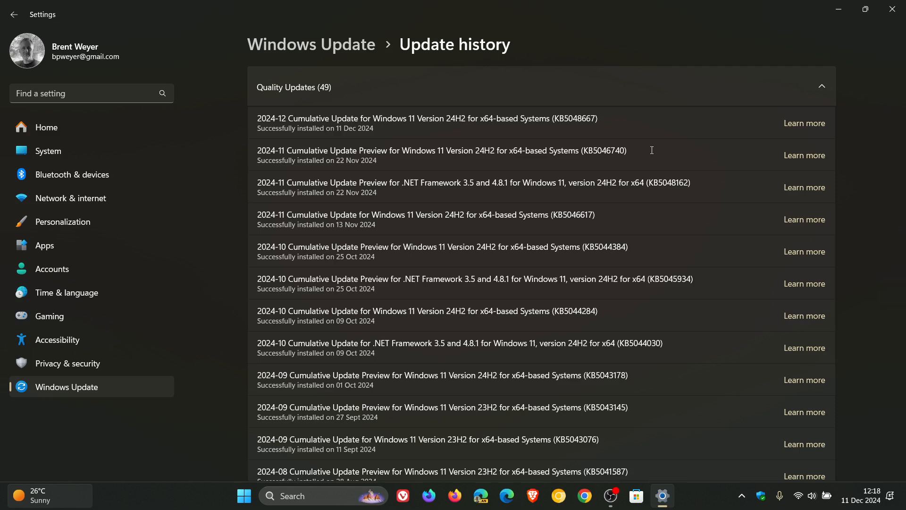
mouse_move(538, 117)
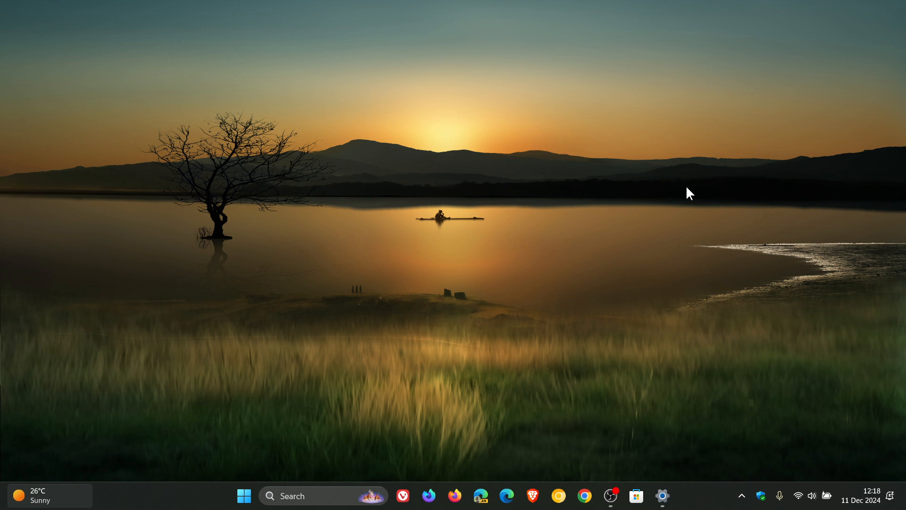
Preview the Microsoft Store taskbar quick tasks, then open Start and right-click inside it
right_click(636, 495)
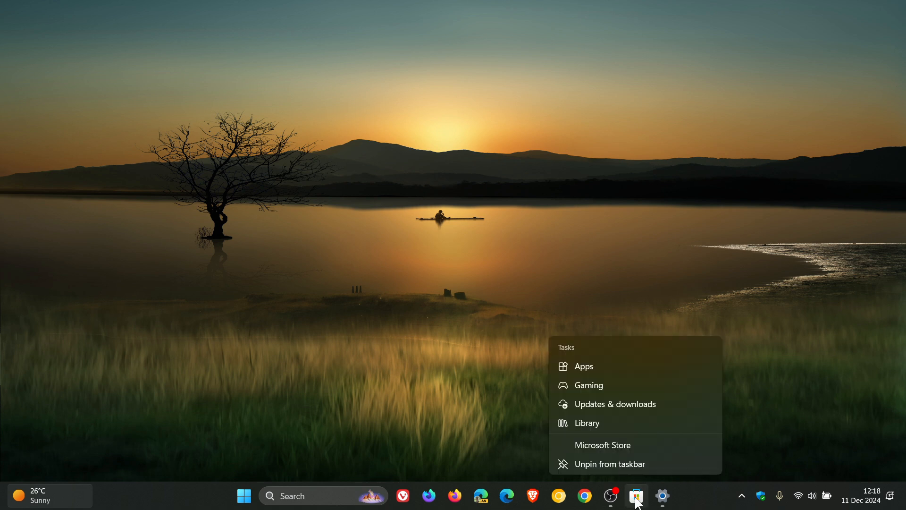
mouse_move(601, 392)
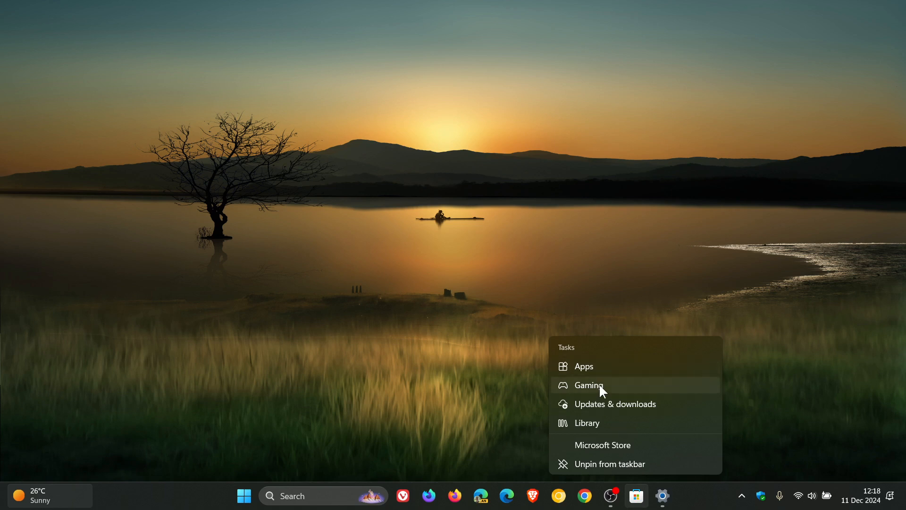
mouse_move(600, 379)
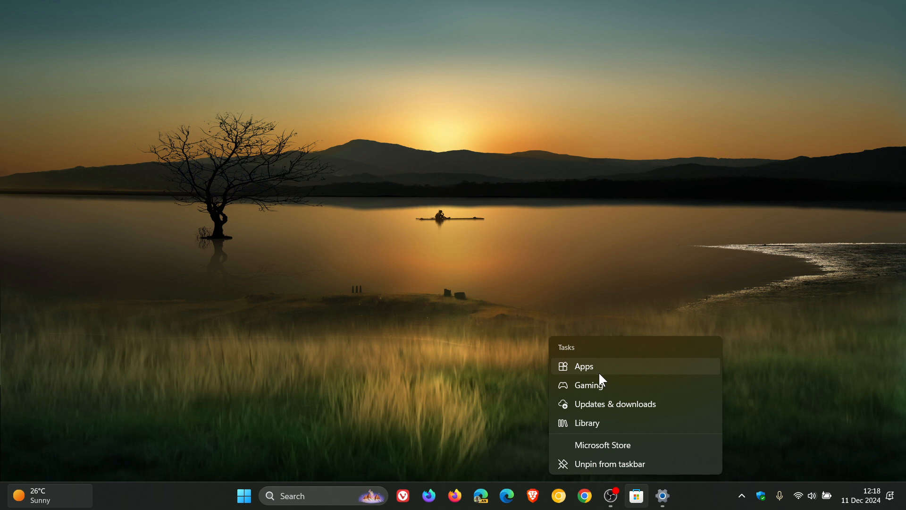
mouse_move(638, 258)
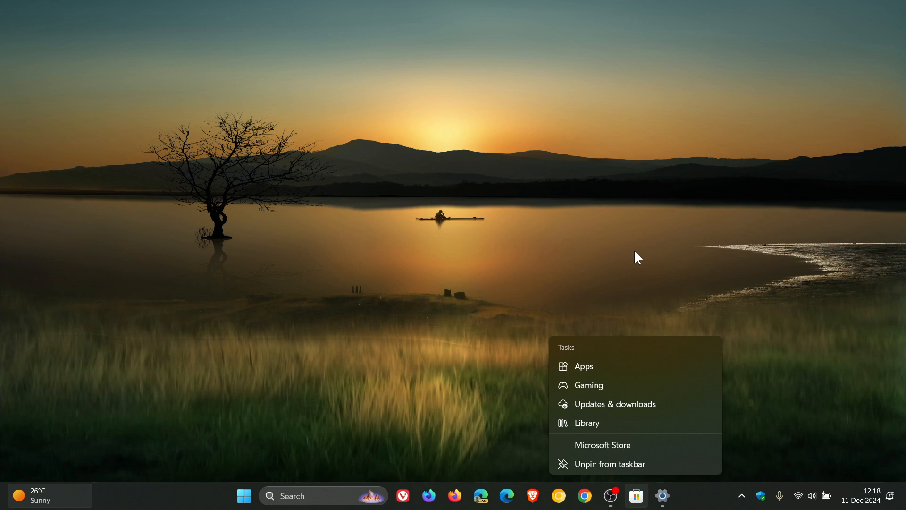
mouse_move(610, 377)
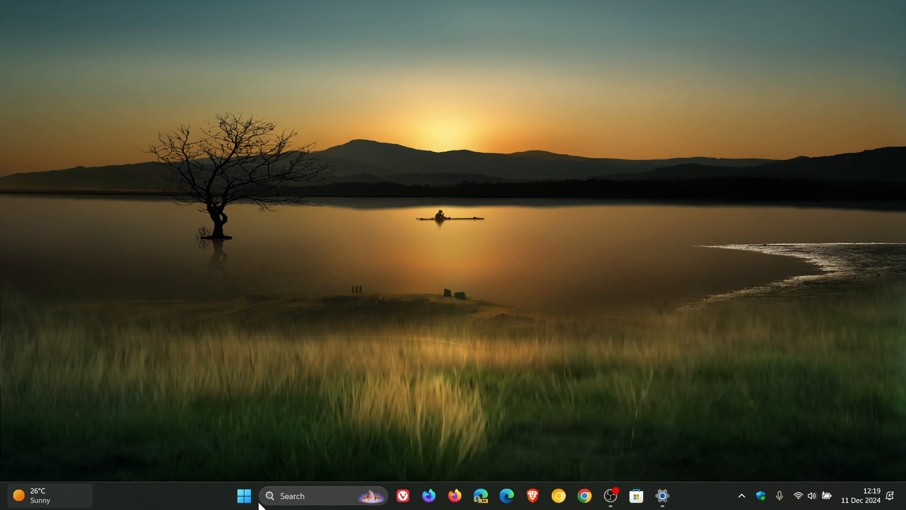
left_click(244, 495)
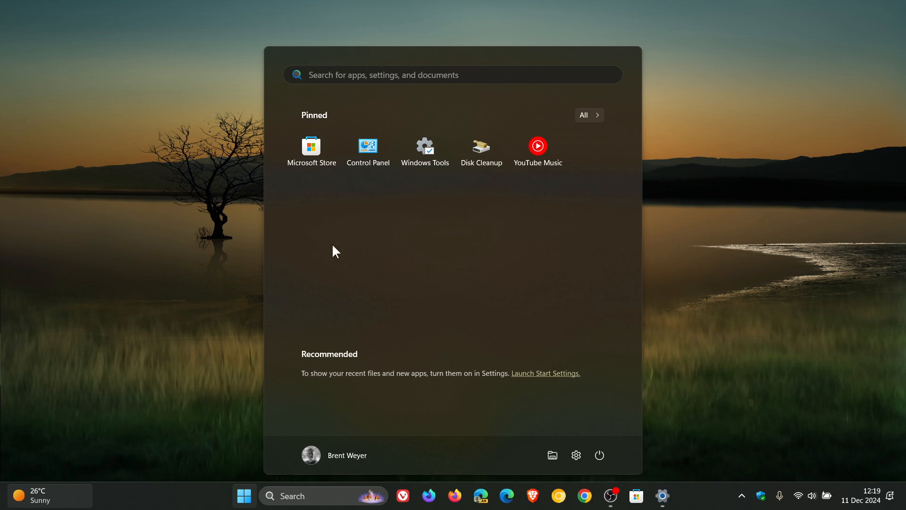
right_click(368, 146)
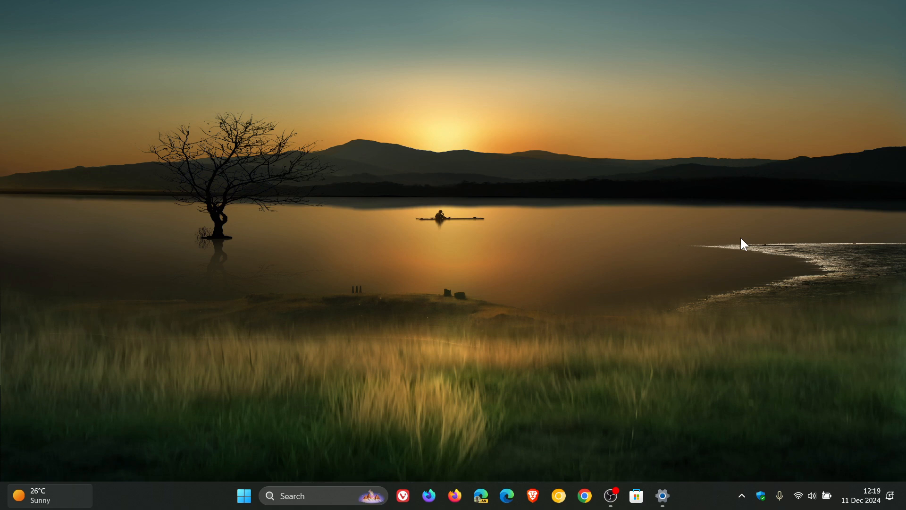
mouse_move(828, 433)
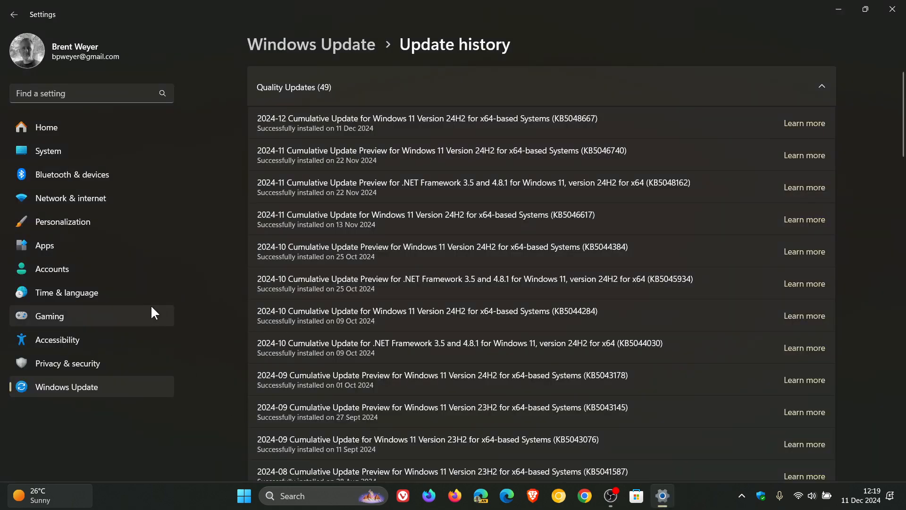
Go to Date & time and expand the system tray clock option to show seconds
left_click(66, 293)
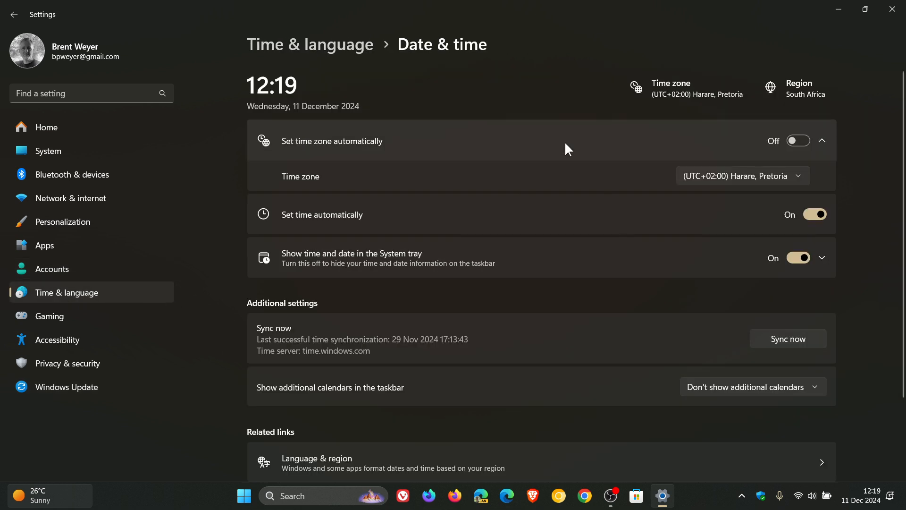
mouse_move(411, 278)
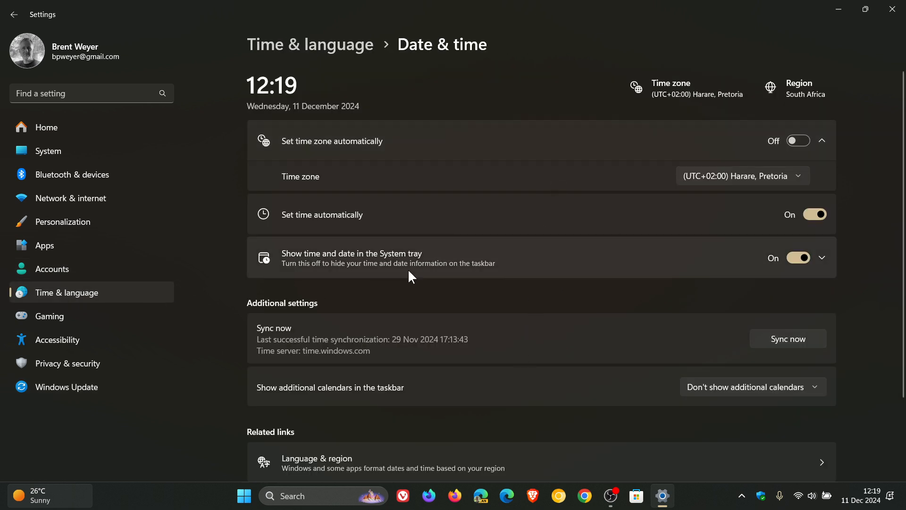
left_click(821, 257)
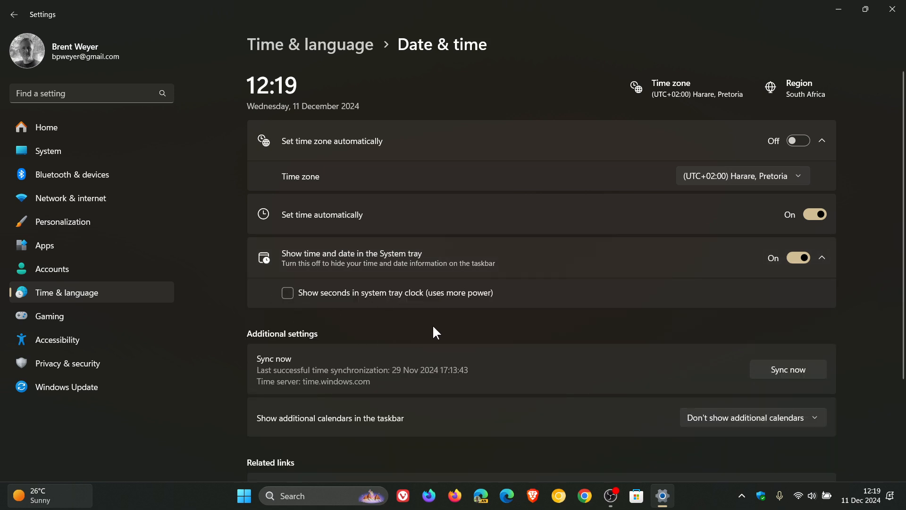
mouse_move(829, 42)
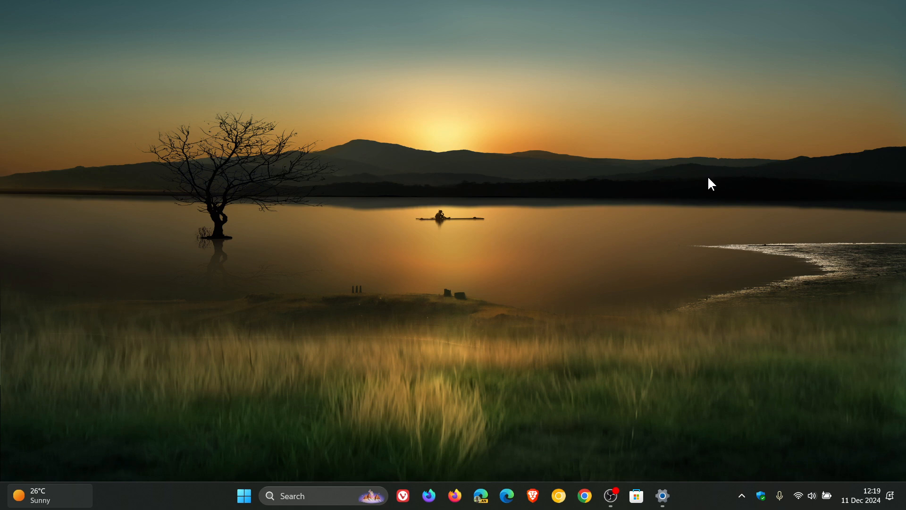
mouse_move(889, 495)
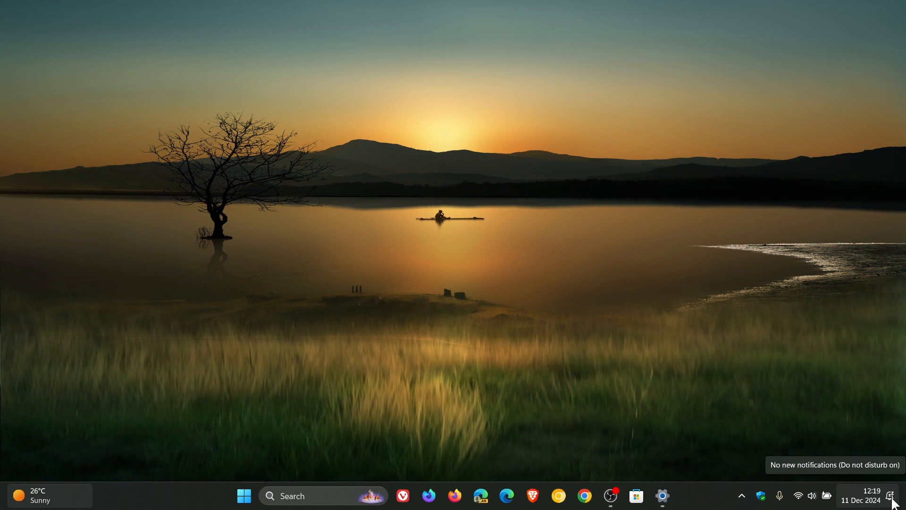
mouse_move(895, 494)
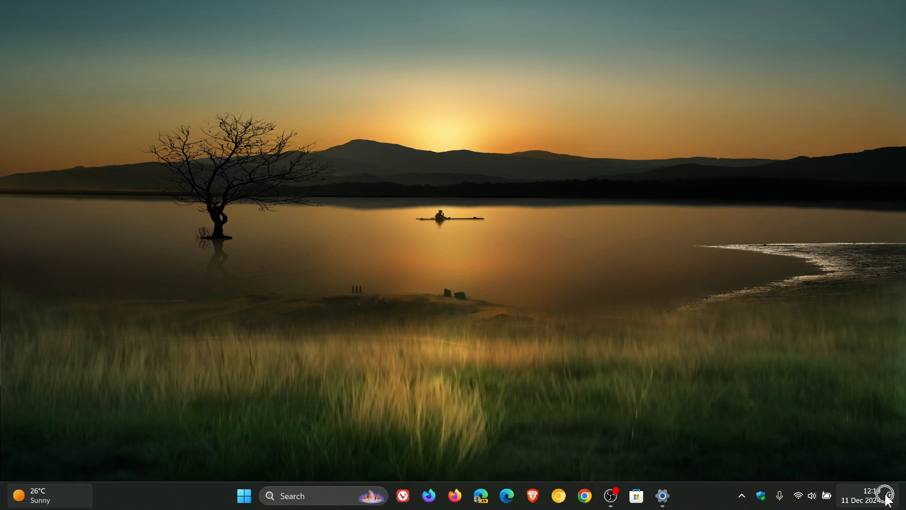
mouse_move(758, 332)
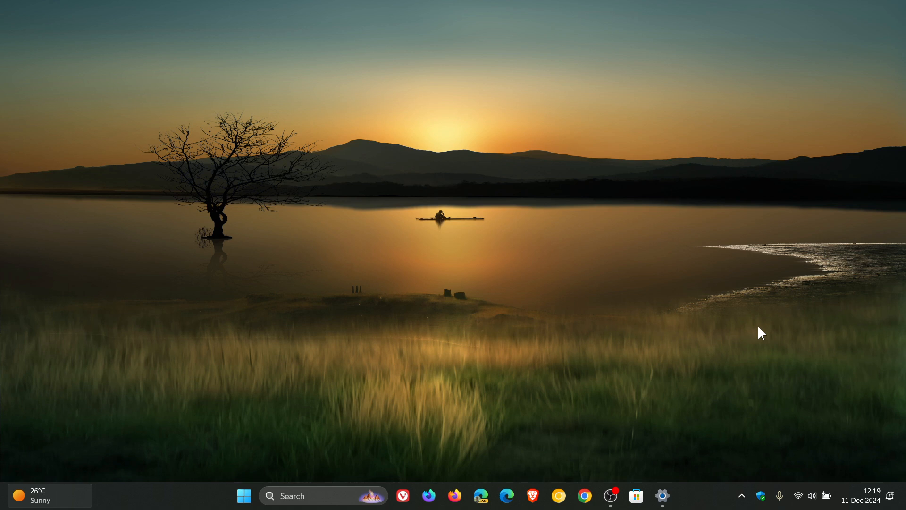
Launch Task Manager from the taskbar, glance at Processes, close it, and open Start
right_click(203, 503)
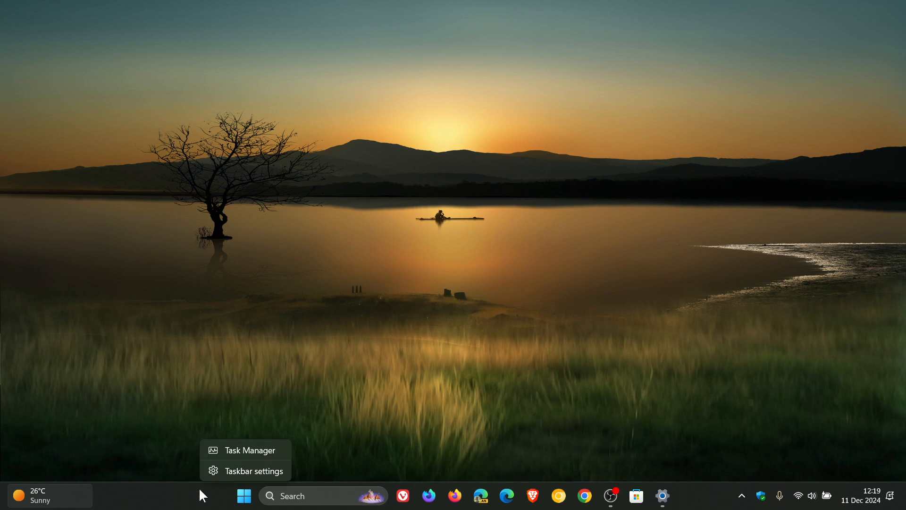
left_click(249, 450)
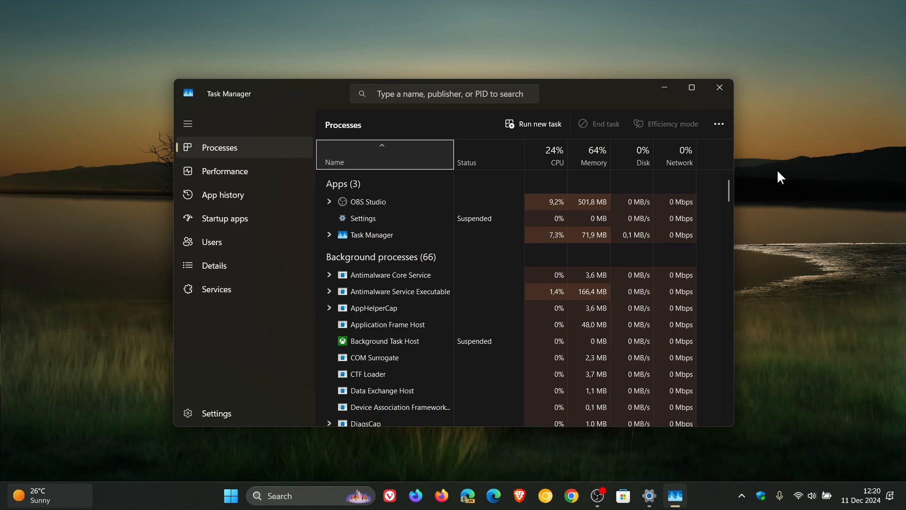
left_click(719, 87)
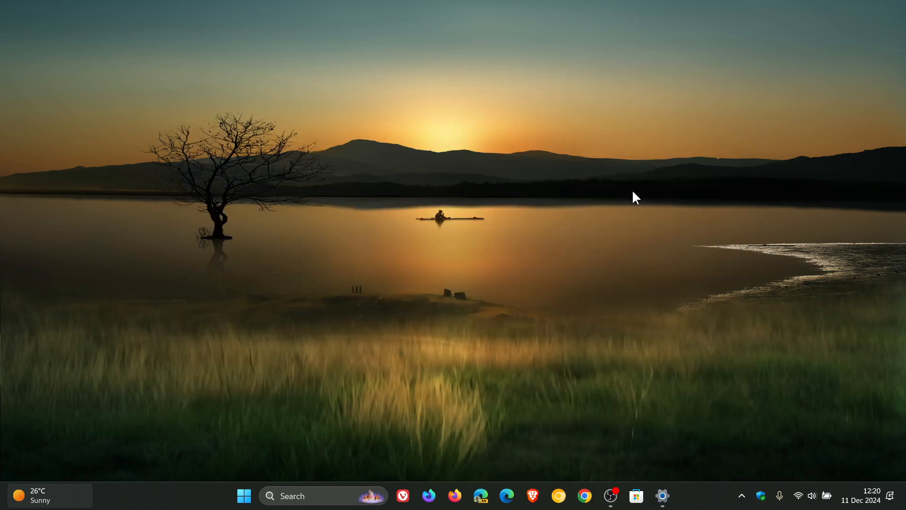
left_click(244, 509)
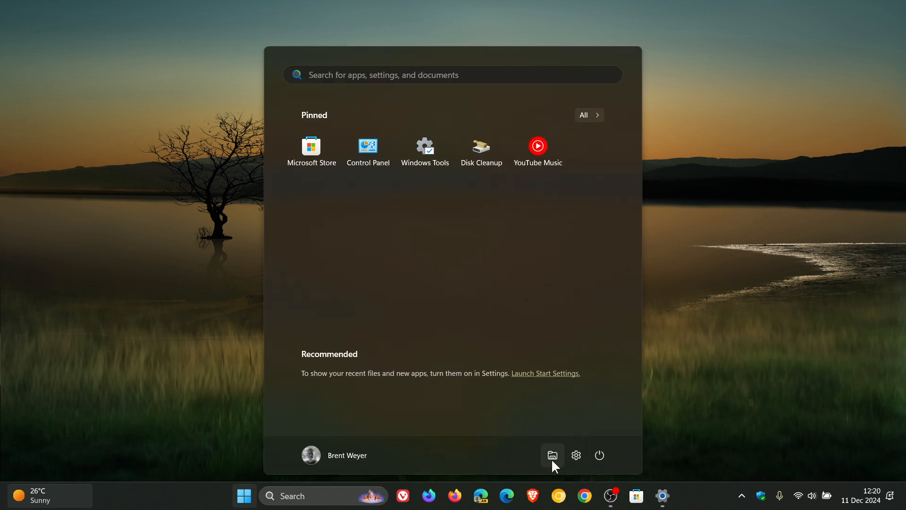
Browse Pictures > Thumbnails in File Explorer and review image 208's Compress to and Open with options
left_click(552, 455)
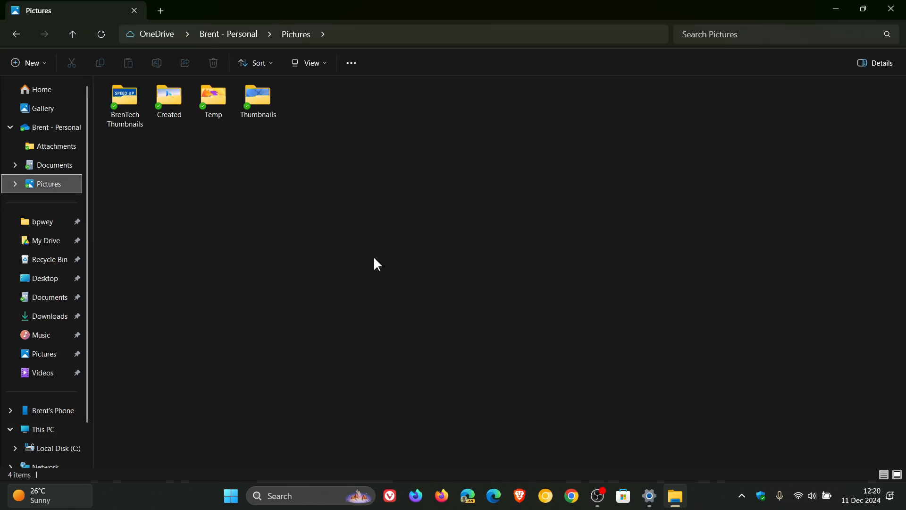
double_click(257, 93)
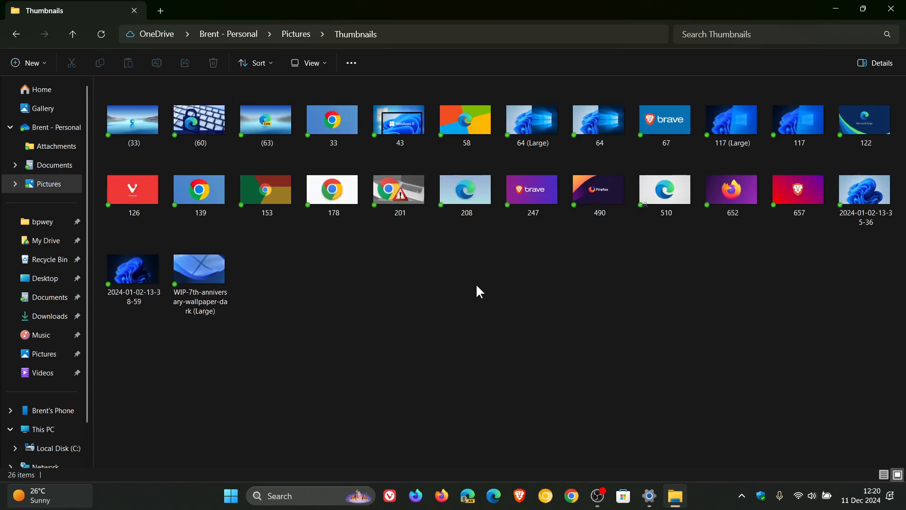
right_click(465, 189)
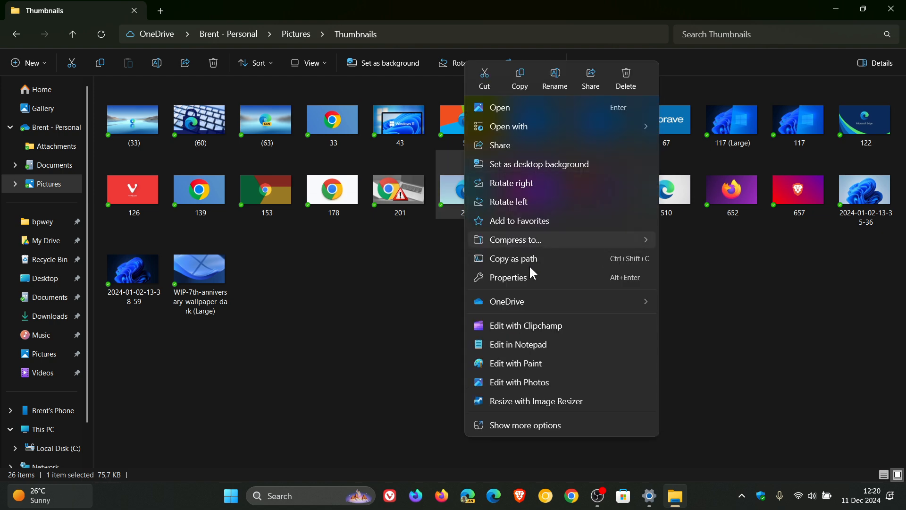
mouse_move(537, 331)
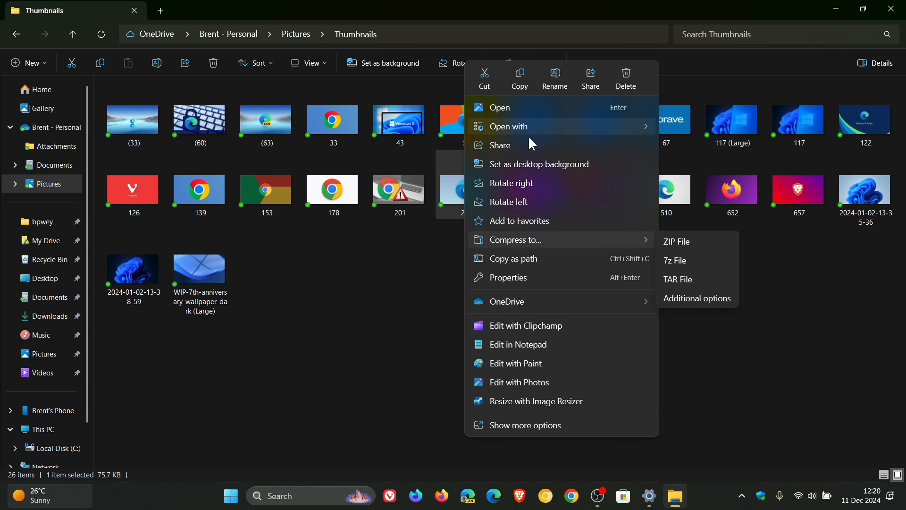
left_click(508, 126)
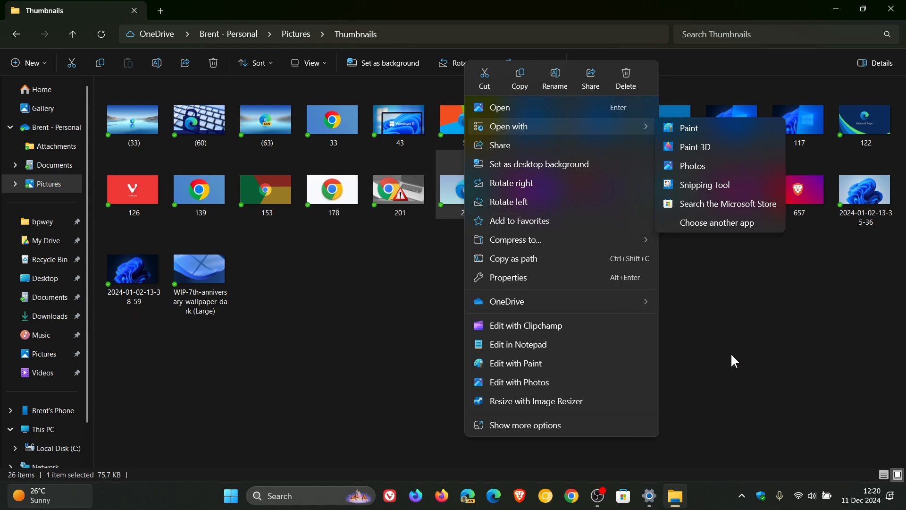
left_click(733, 361)
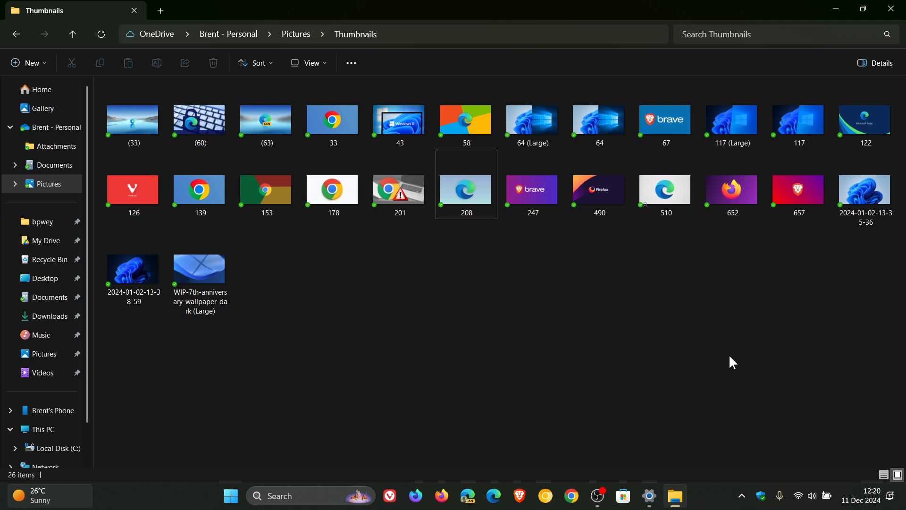
mouse_move(840, 40)
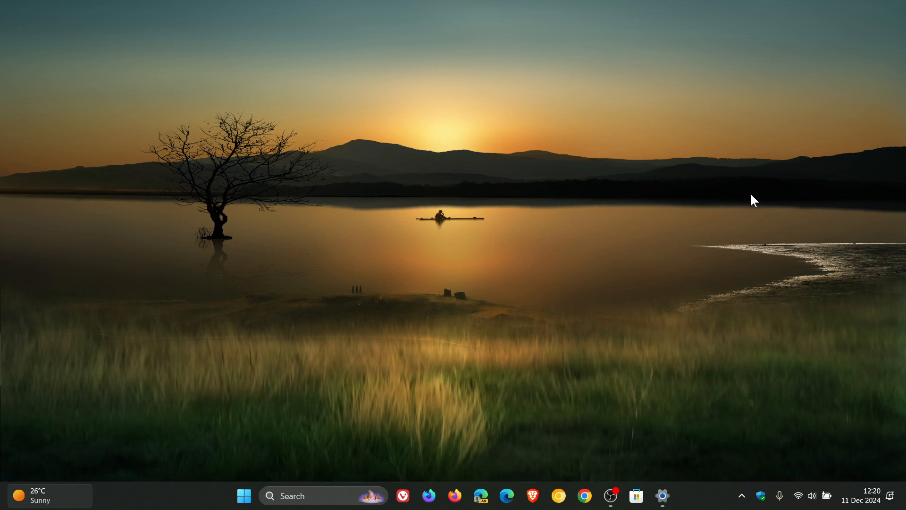
right_click(636, 495)
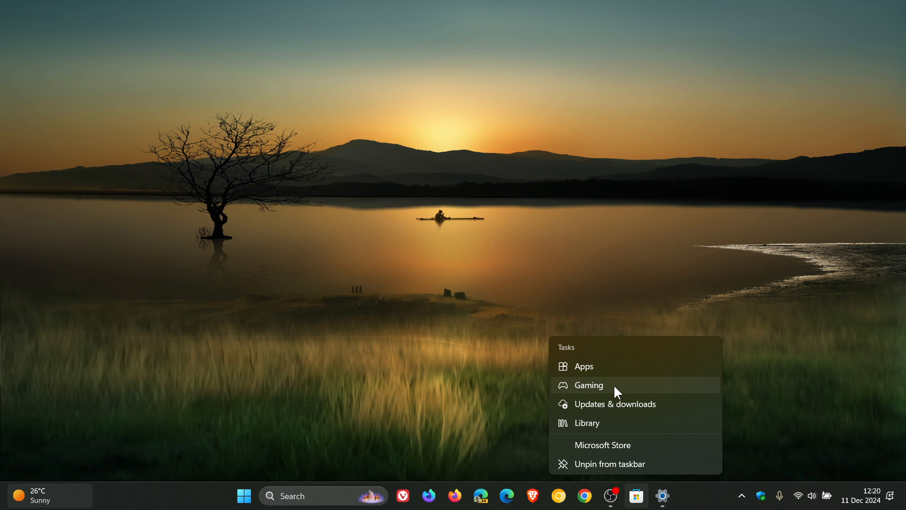
mouse_move(700, 157)
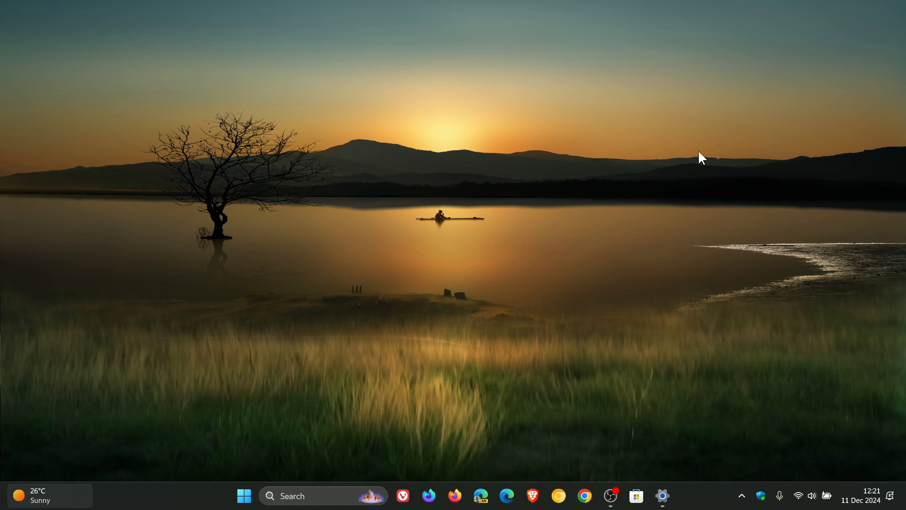
Run winver.exe, centre About Windows to confirm version 24H2 build 26100.2605, then close it
left_click(244, 495)
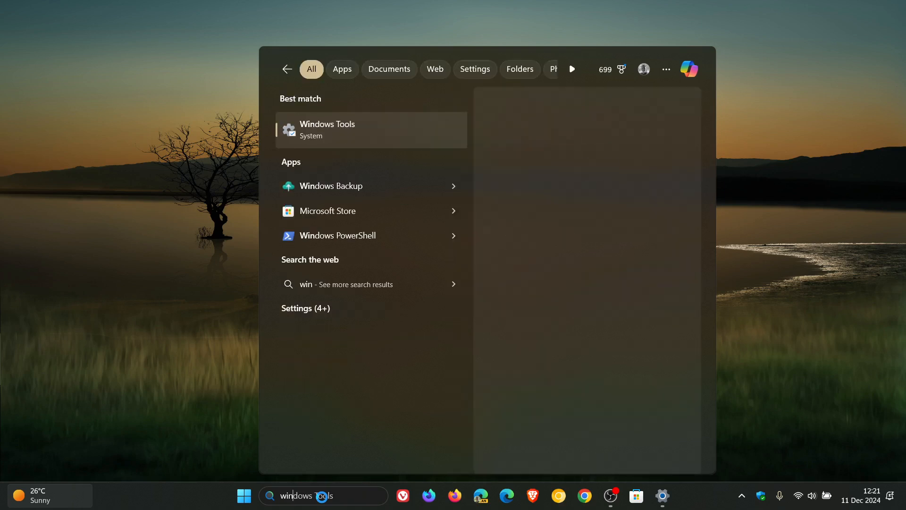
type("winver.exe")
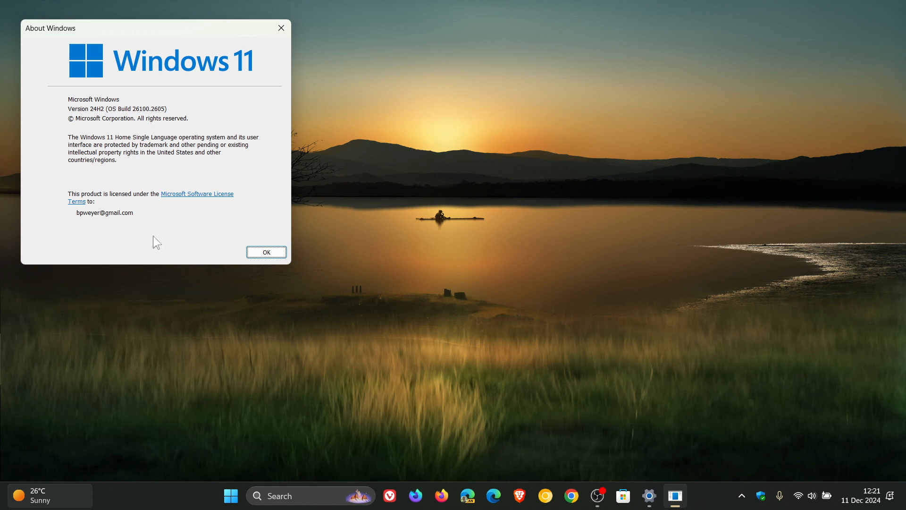
left_click_drag(154, 28, 458, 100)
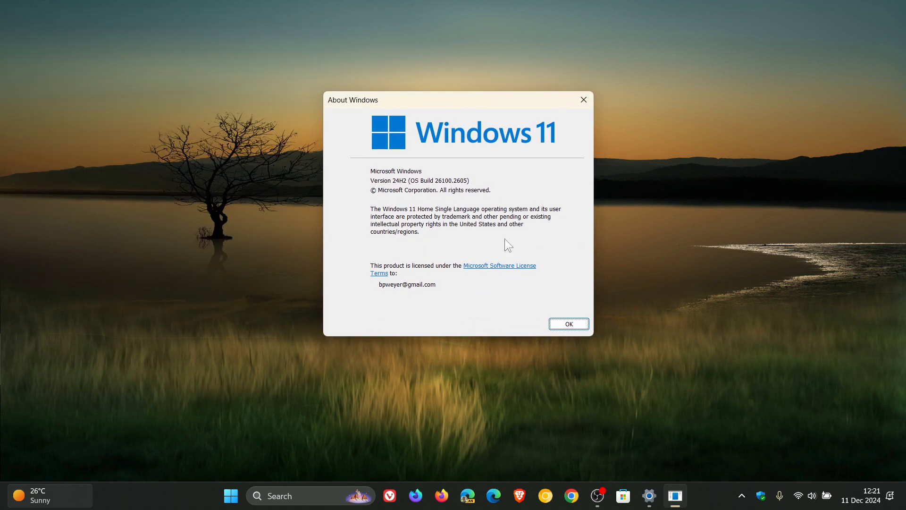
mouse_move(492, 253)
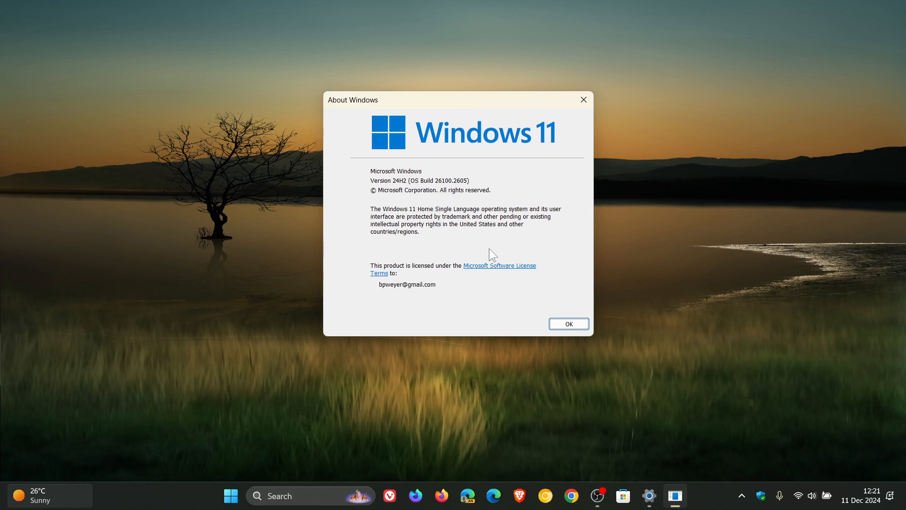
mouse_move(441, 198)
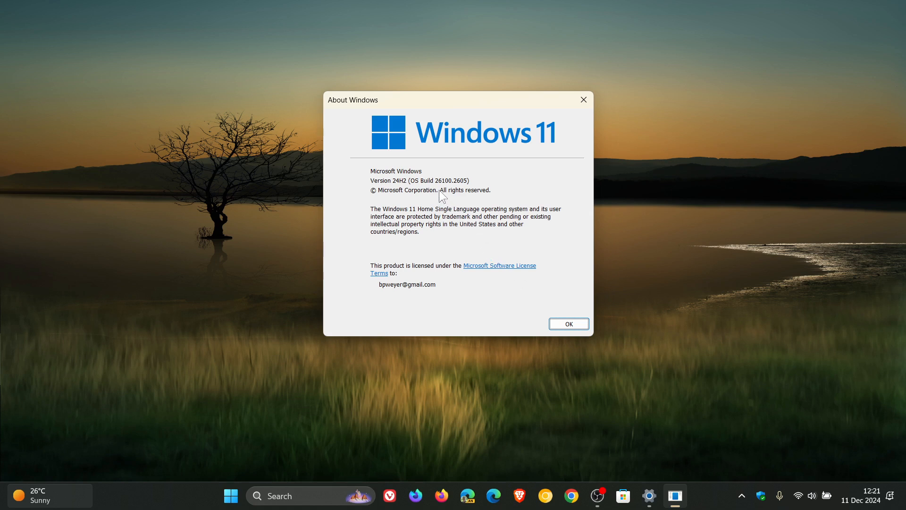
mouse_move(474, 200)
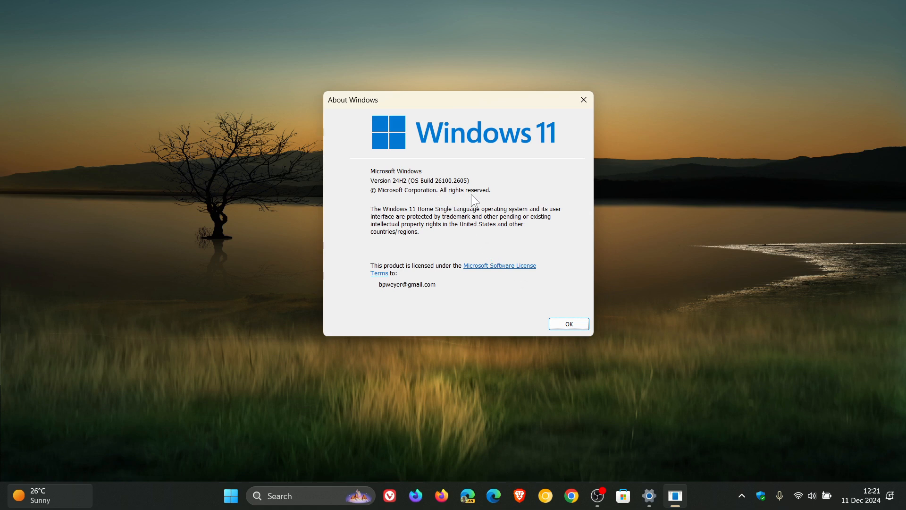
mouse_move(518, 174)
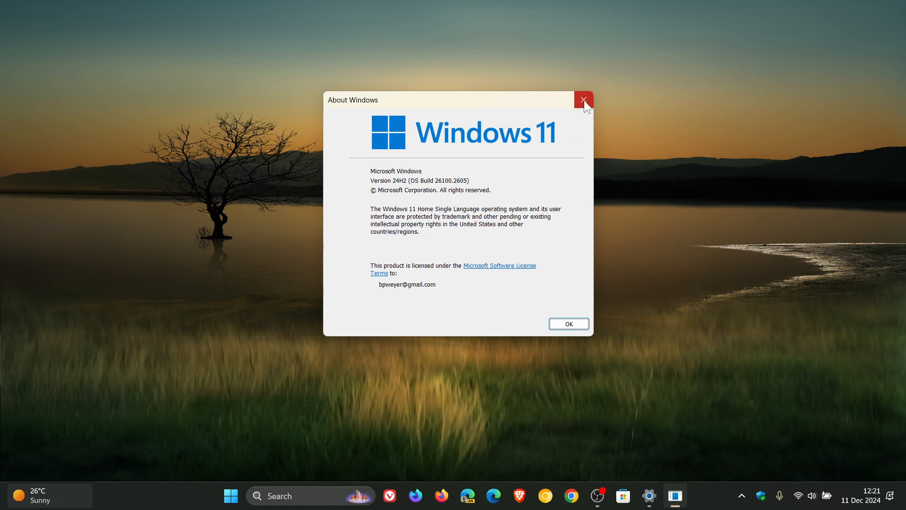
left_click(584, 100)
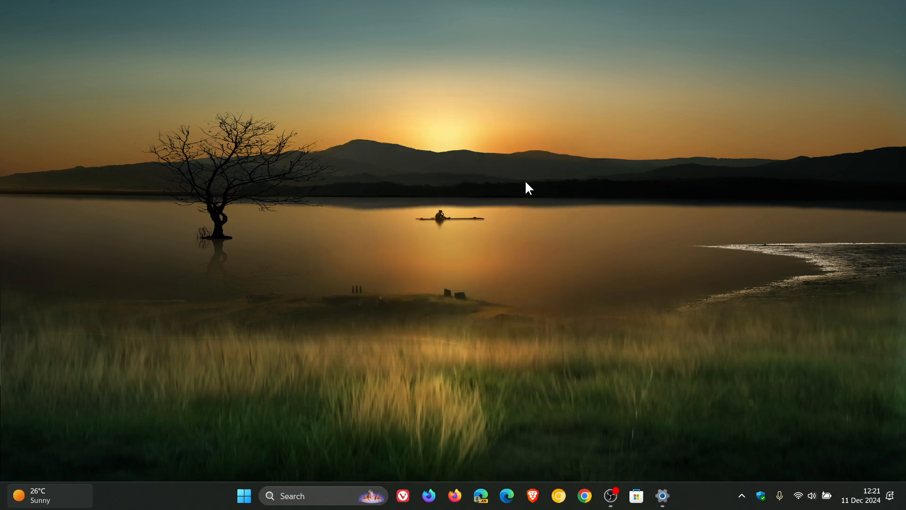